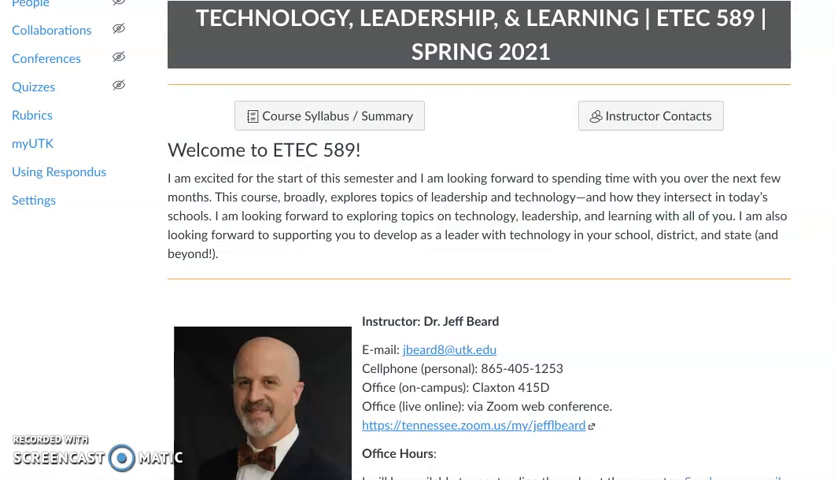
# Show the Modules list from the course navigation, scrolling through Introduction, Module 1 and Module 2.
pyautogui.scroll(3)
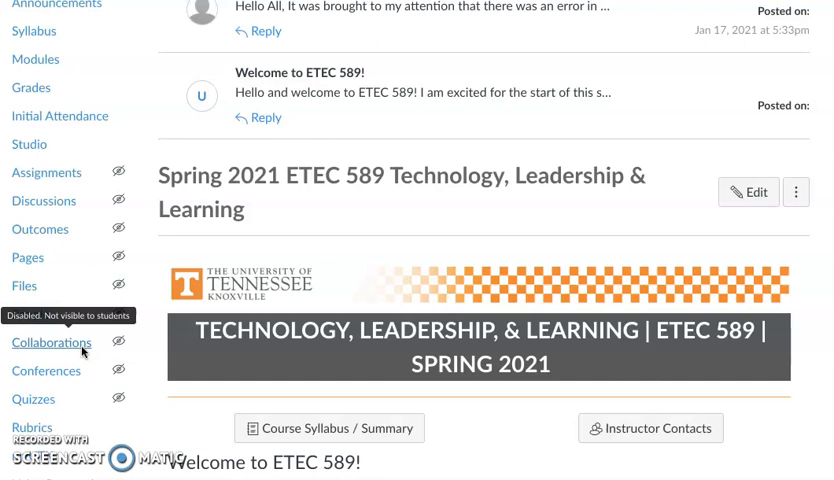
pyautogui.moveTo(40, 228)
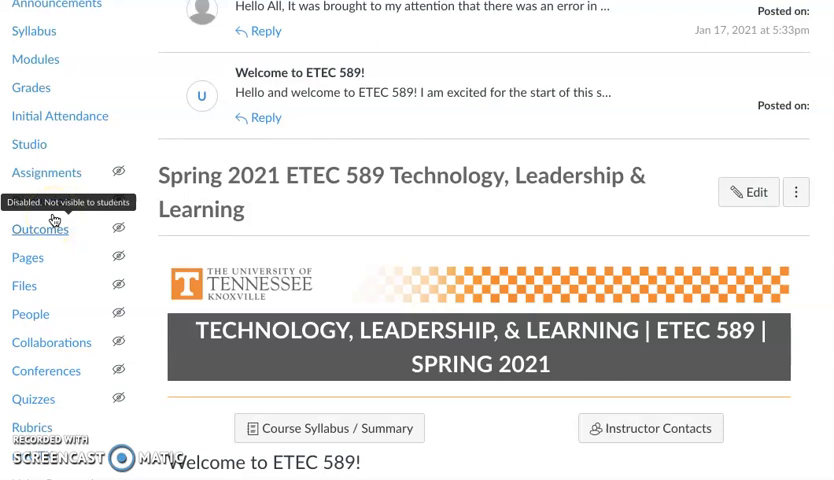
pyautogui.click(36, 60)
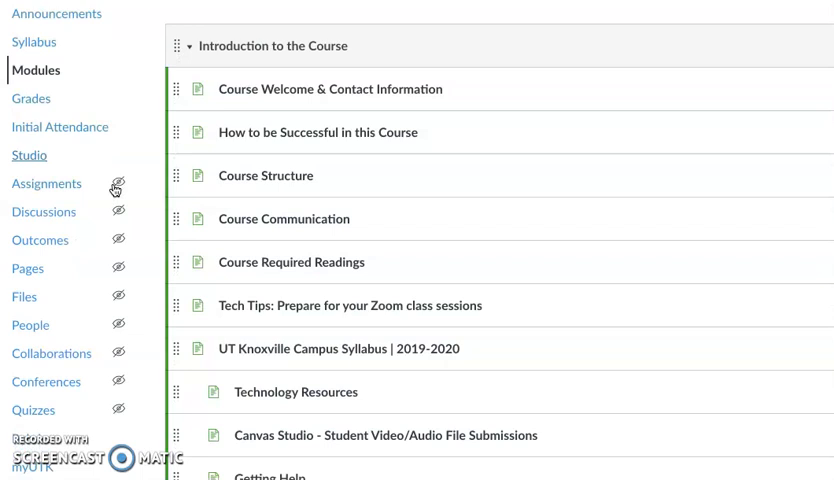
pyautogui.scroll(-3)
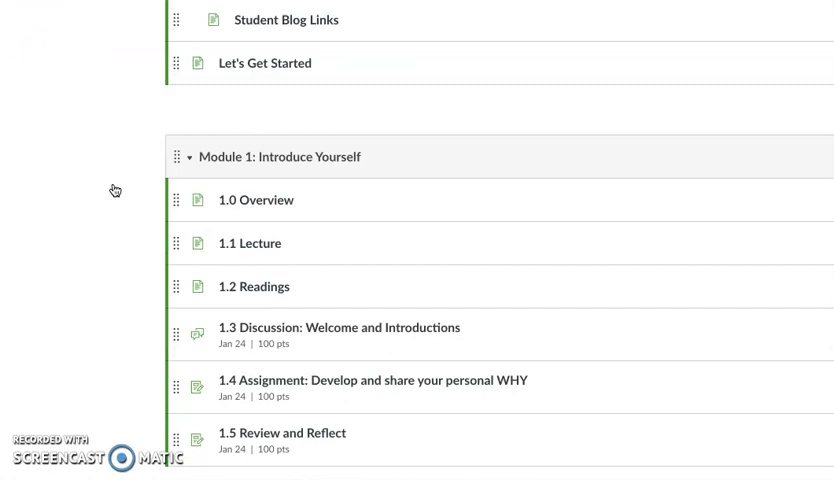
pyautogui.scroll(-3)
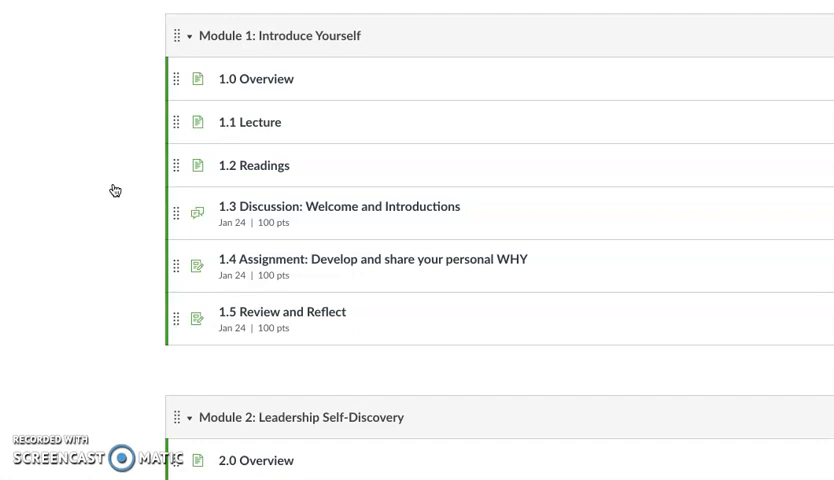
pyautogui.scroll(-3)
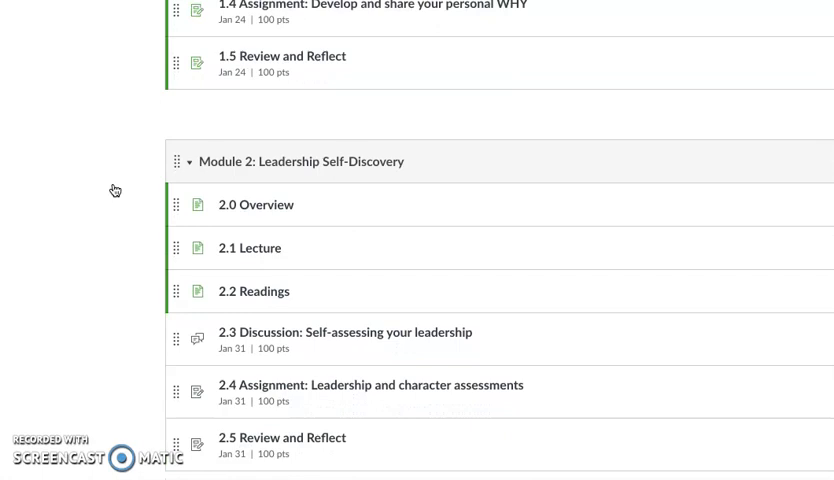
pyautogui.scroll(3)
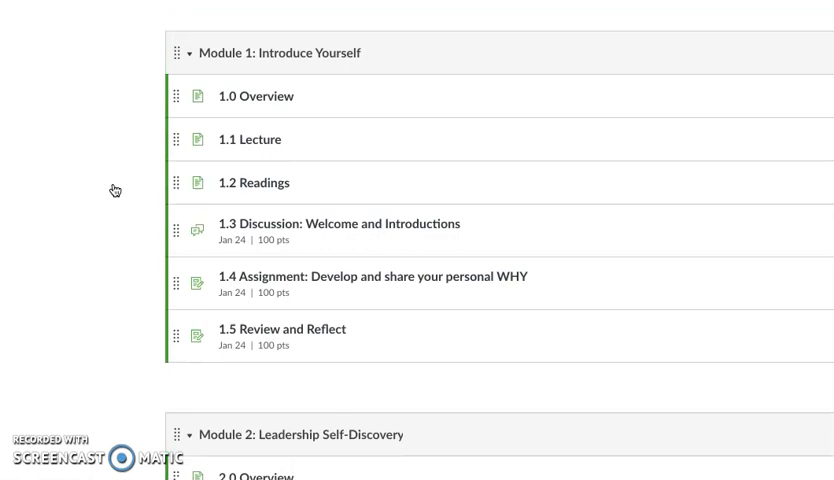
# View the 1.0 Overview page under Module 1, reading its introduction, objectives and to-do list.
pyautogui.click(264, 96)
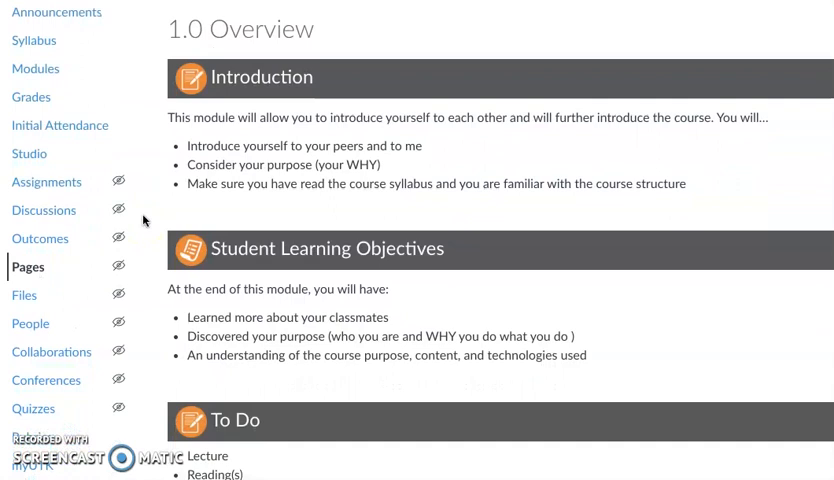
pyautogui.scroll(-3)
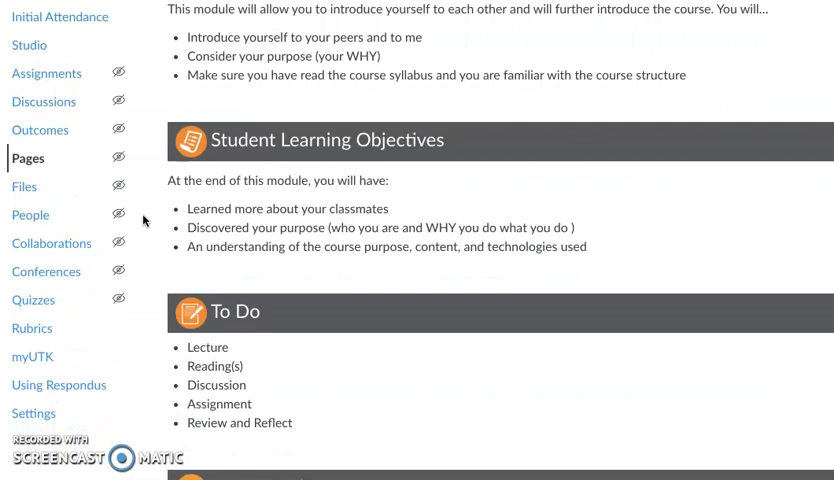
pyautogui.scroll(-3)
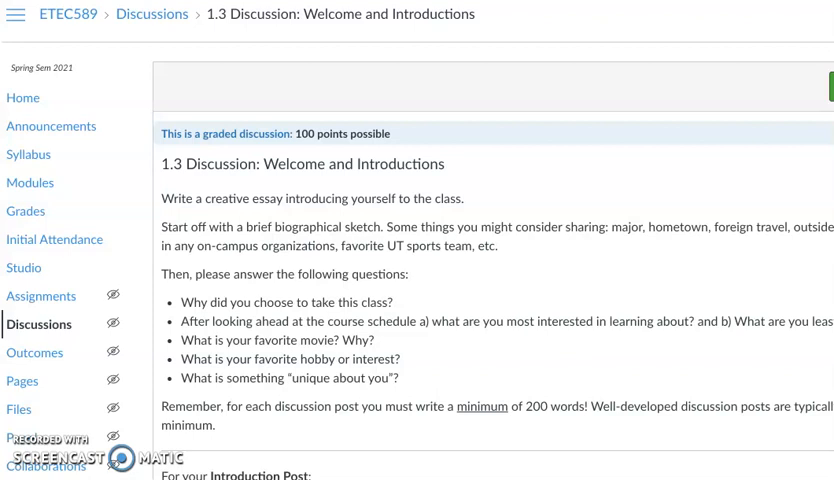
# Read through the Welcome and Introductions discussion prompt and its questions.
pyautogui.scroll(-3)
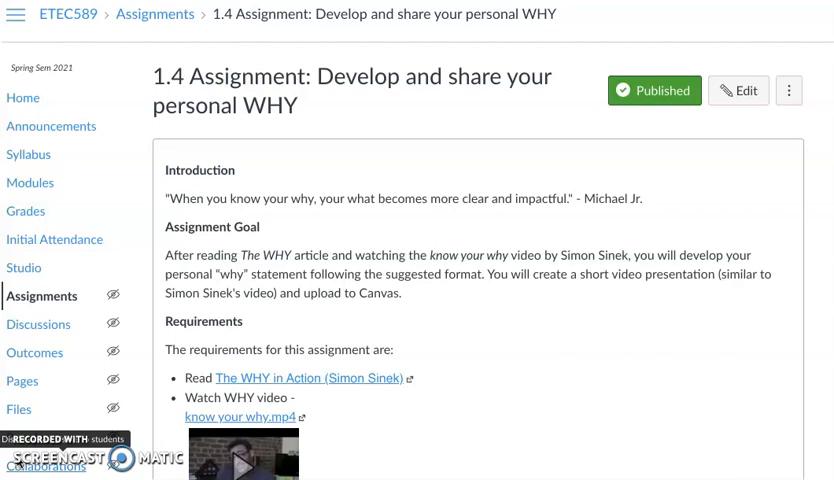
pyautogui.scroll(-3)
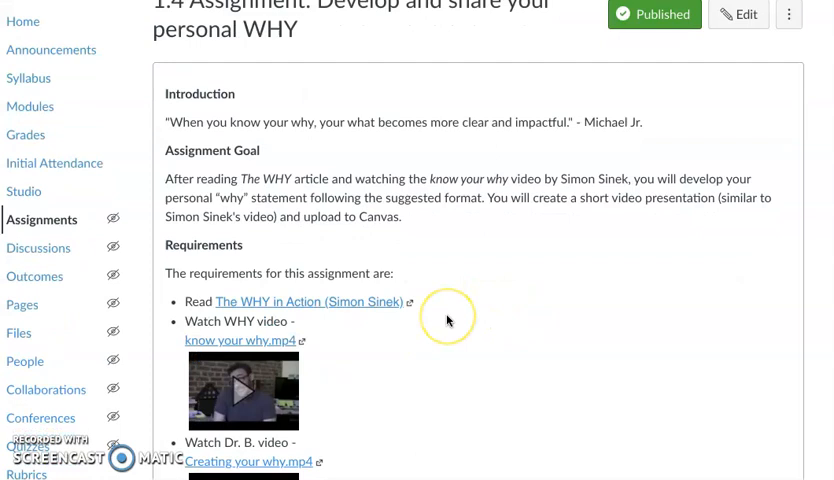
pyautogui.scroll(-3)
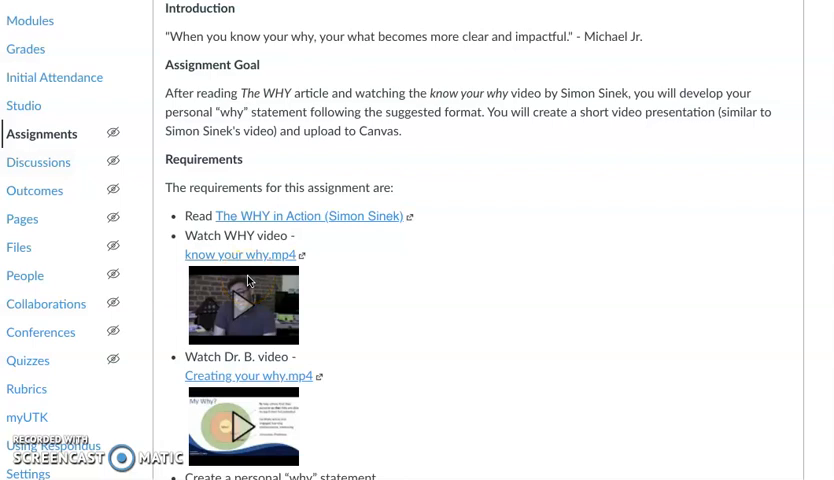
pyautogui.scroll(-3)
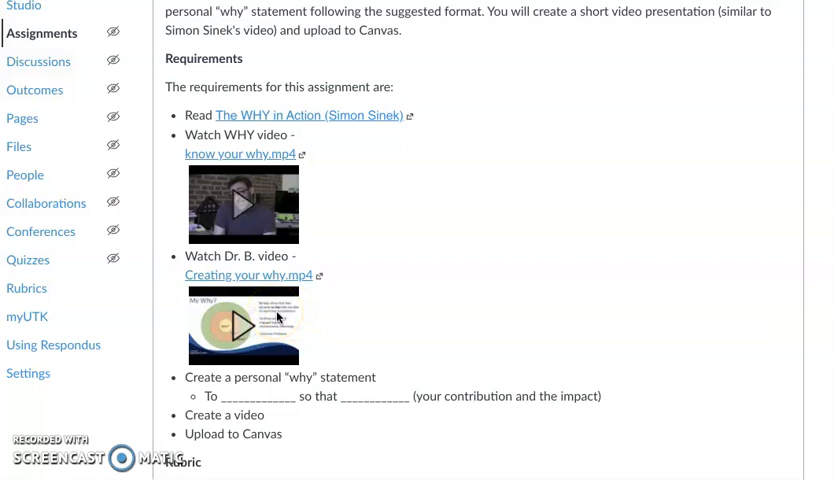
pyautogui.scroll(-3)
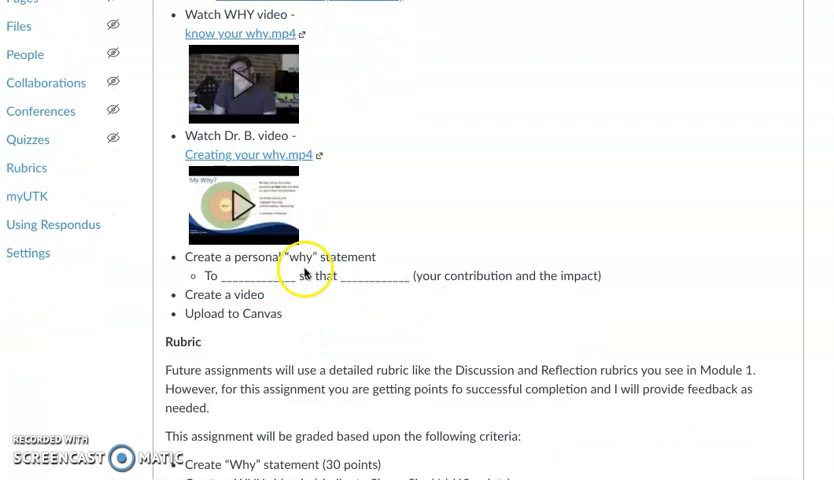
pyautogui.moveTo(324, 300)
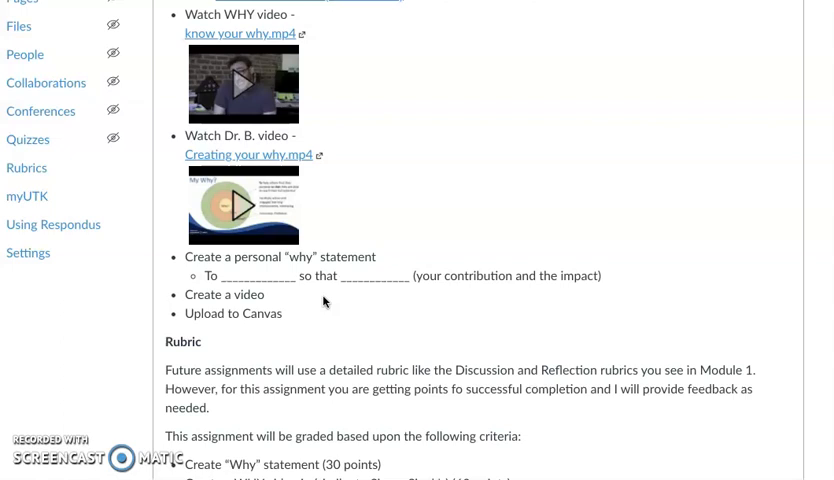
# Scroll through the personal WHY assignment's Rubric and Submitting Your Assignment sections toward 1.5 Review and Reflect.
pyautogui.scroll(-3)
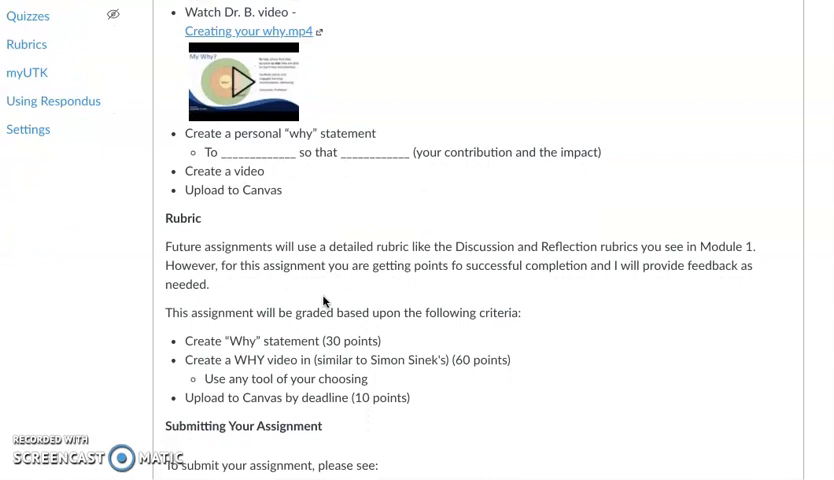
pyautogui.scroll(-3)
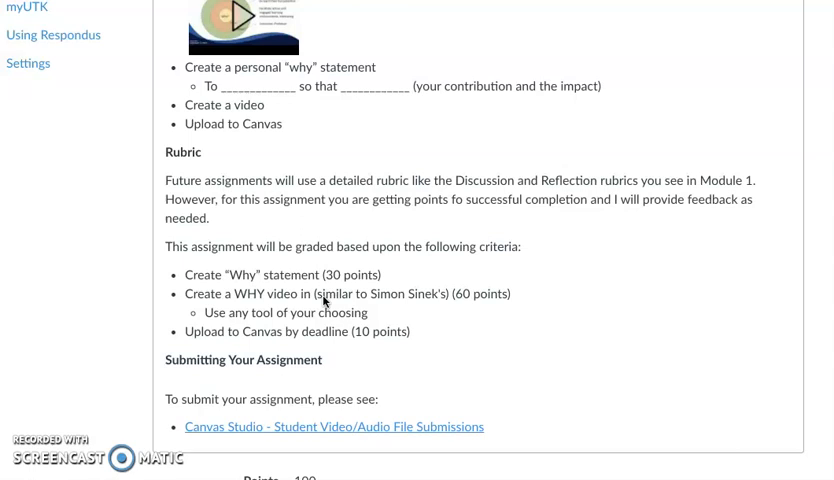
pyautogui.scroll(-3)
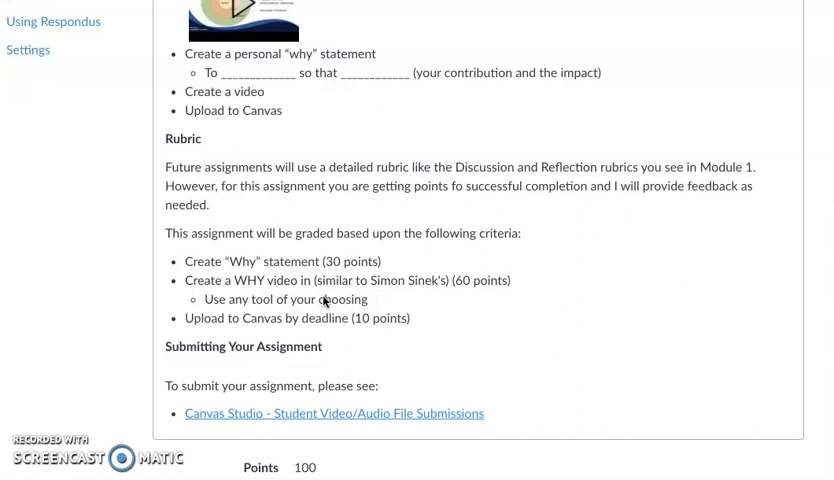
pyautogui.scroll(-3)
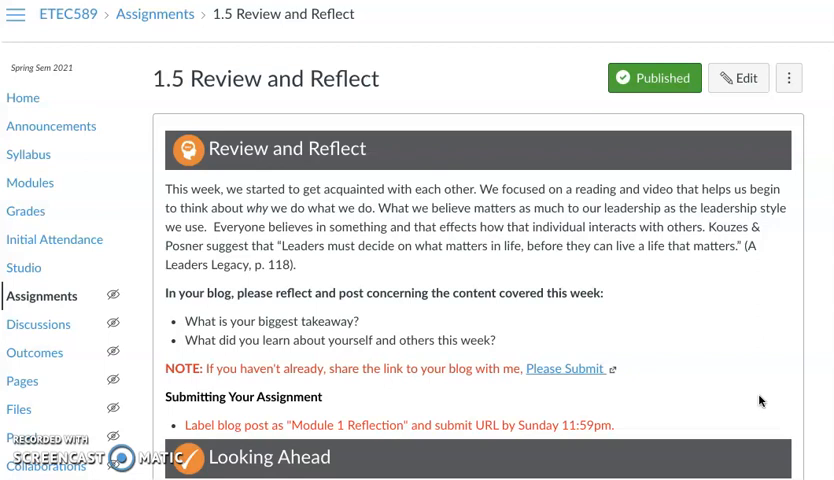
pyautogui.scroll(-3)
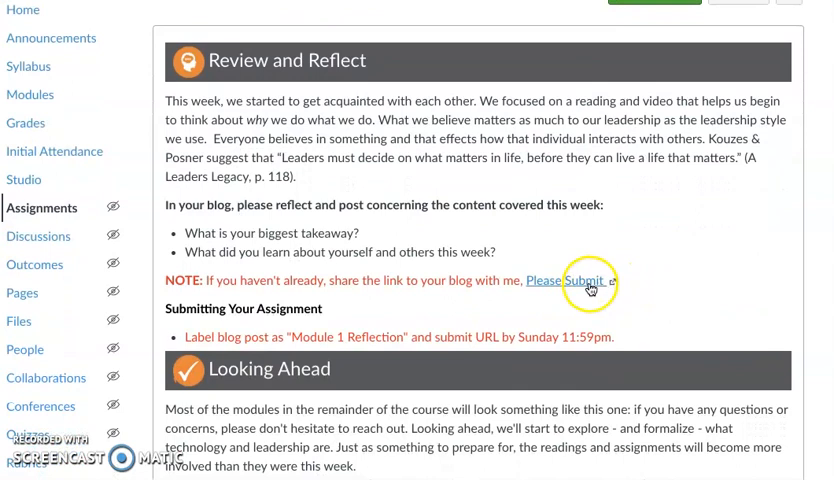
pyautogui.moveTo(676, 312)
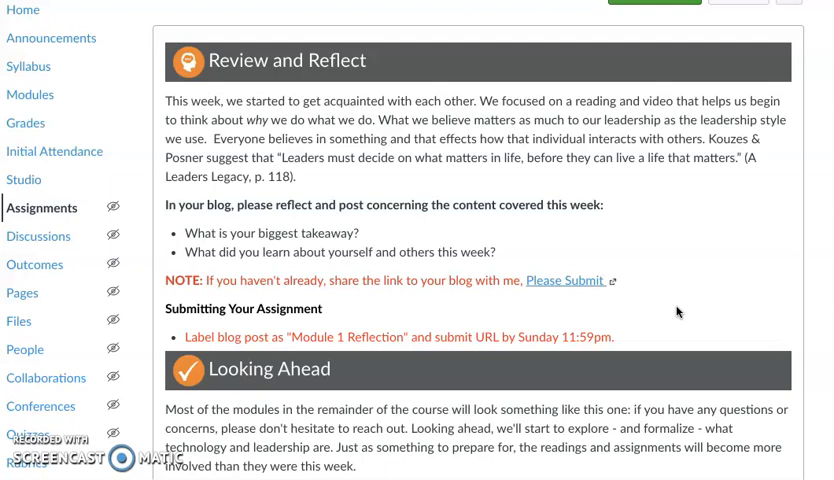
pyautogui.scroll(-3)
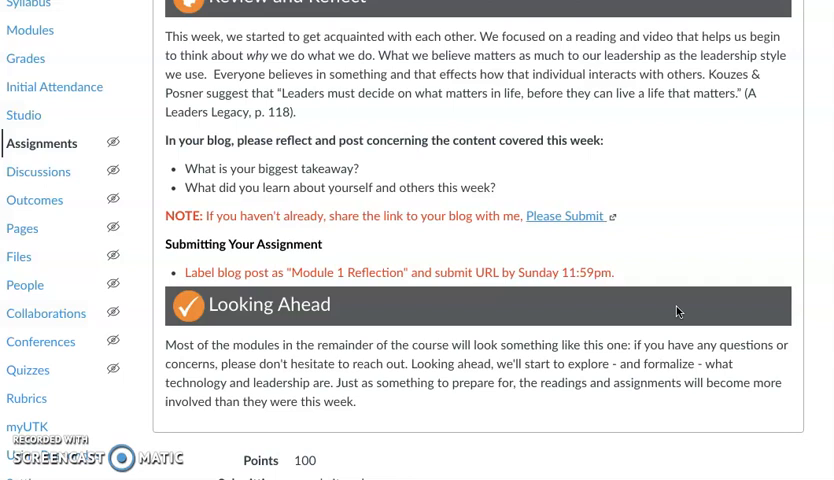